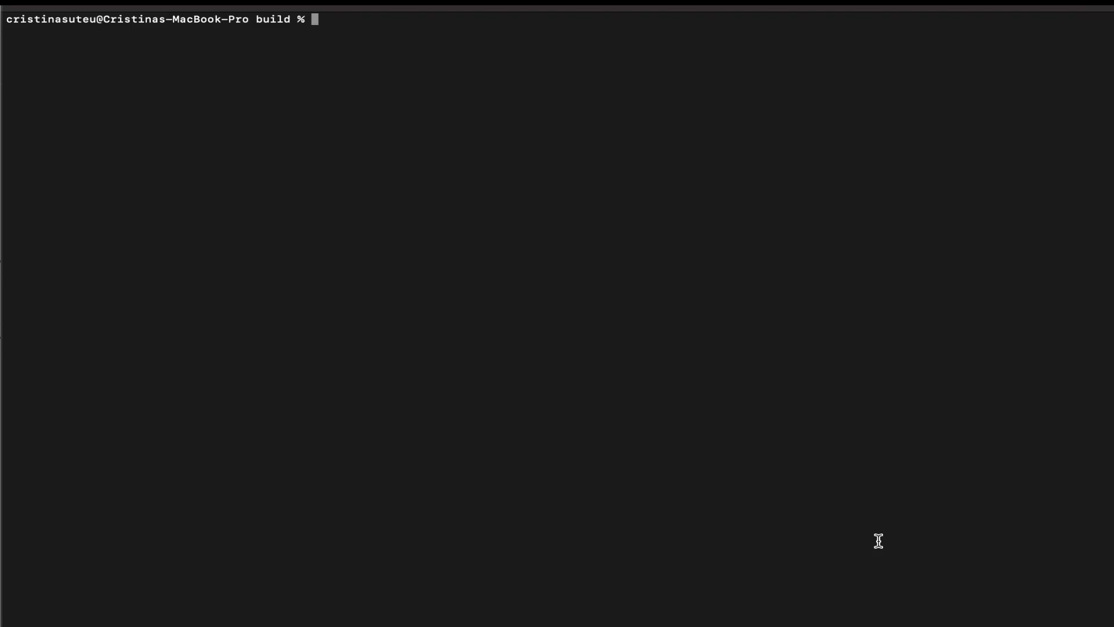
# Show the m2kcli help listing its optional arguments and ADALM2000 component commands.
pyautogui.write('m2kcli -h')
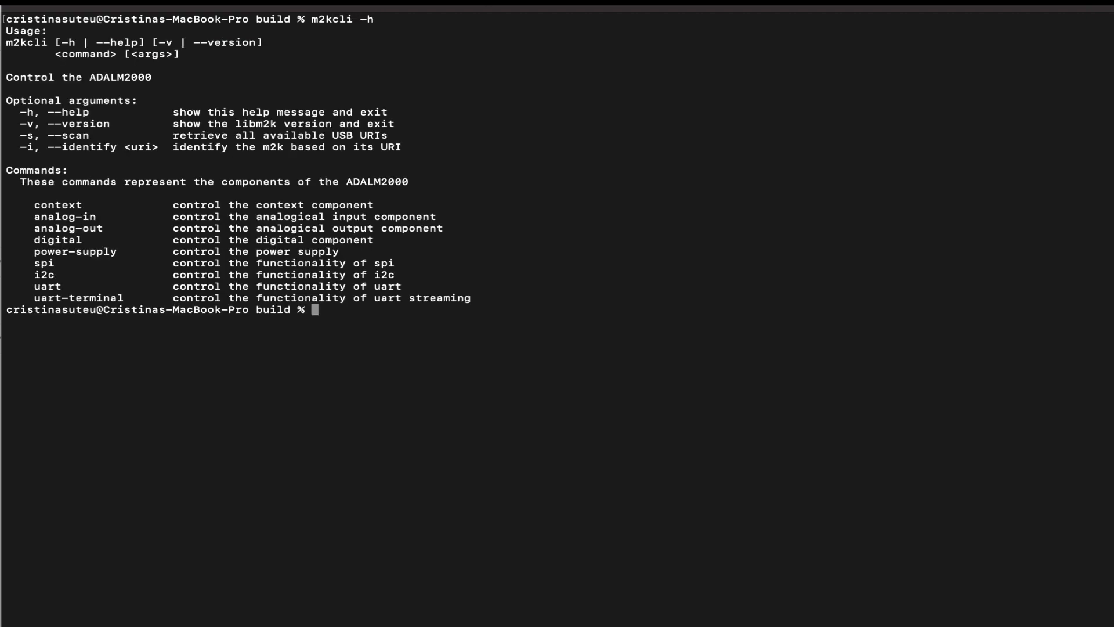
pyautogui.moveTo(967, 560)
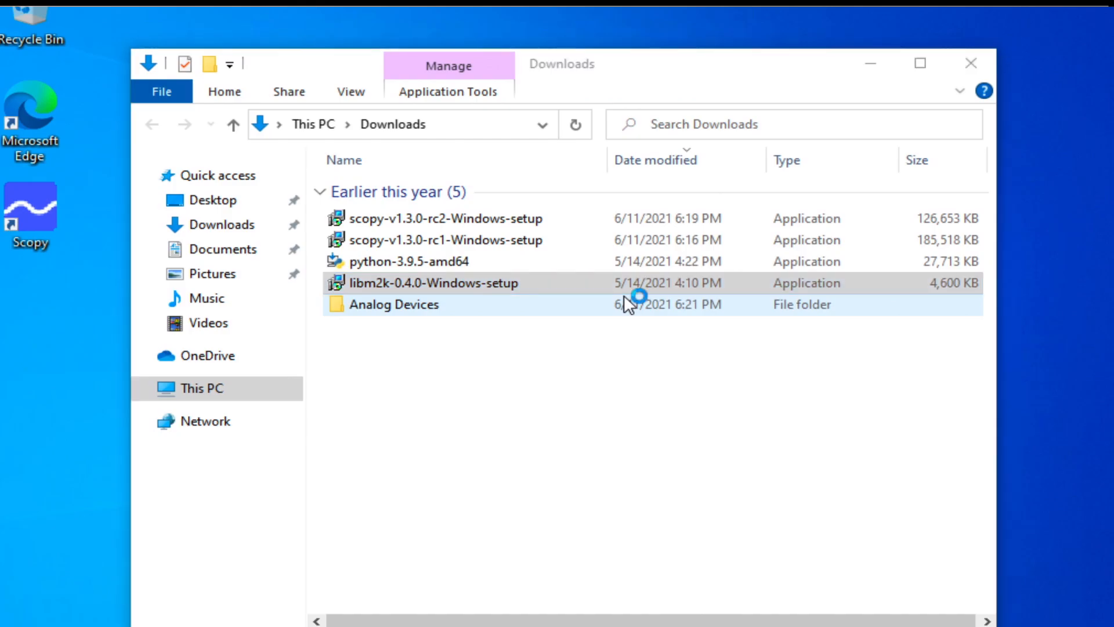
# Launch the libm2k-0.4.0-Windows-setup installer from Downloads and accept its license agreement.
pyautogui.doubleClick(433, 283)
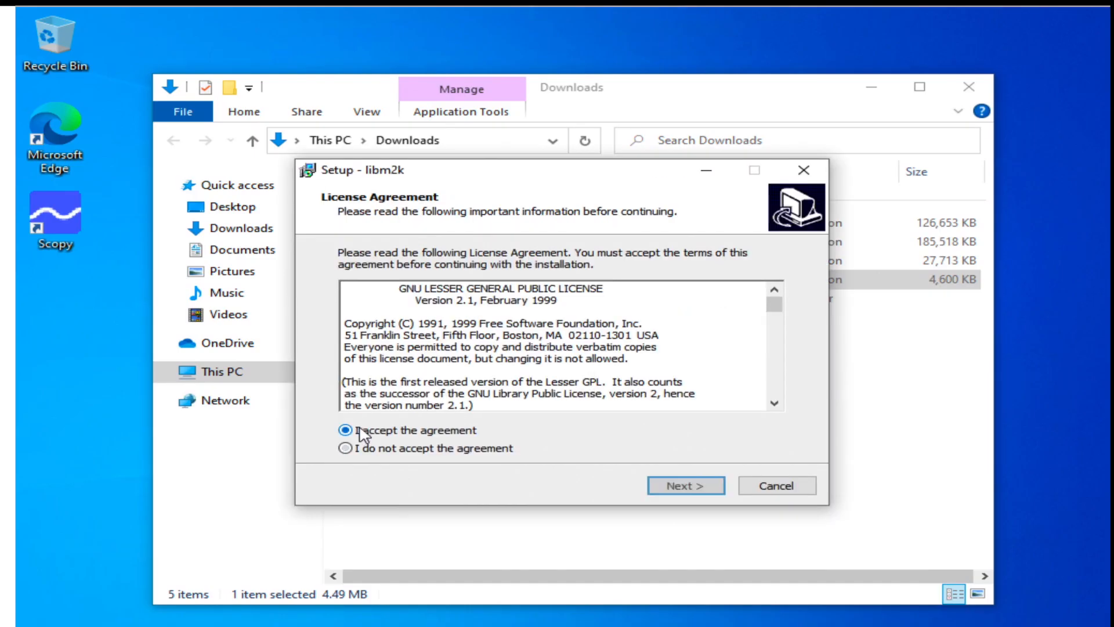
pyautogui.click(685, 485)
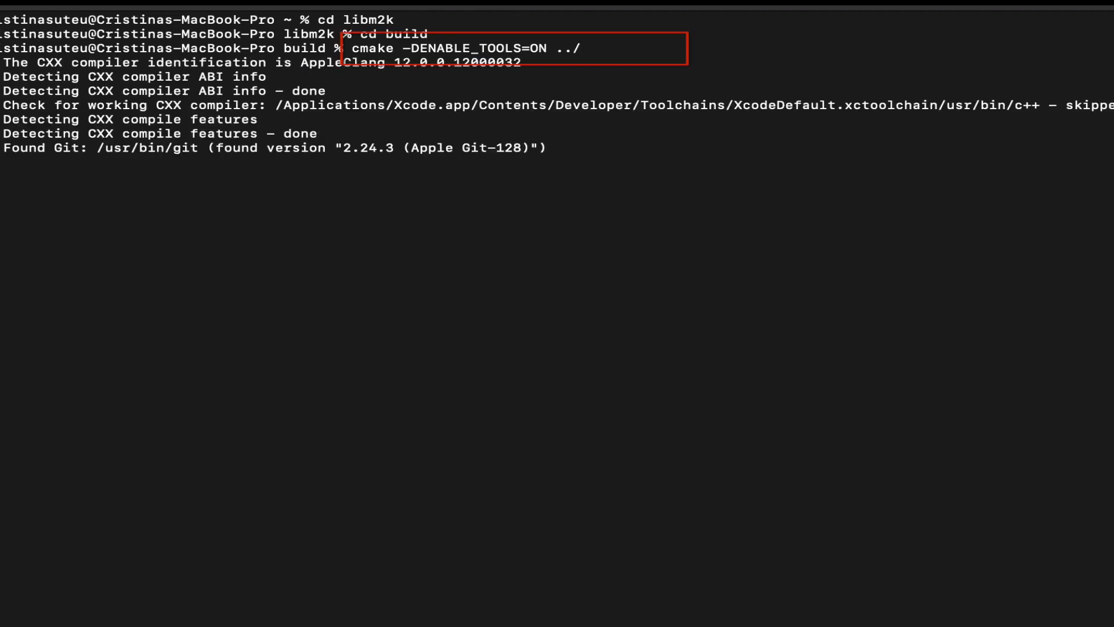
# Compile the tools-enabled libm2k build with make in libm2k/build.
pyautogui.write('make')
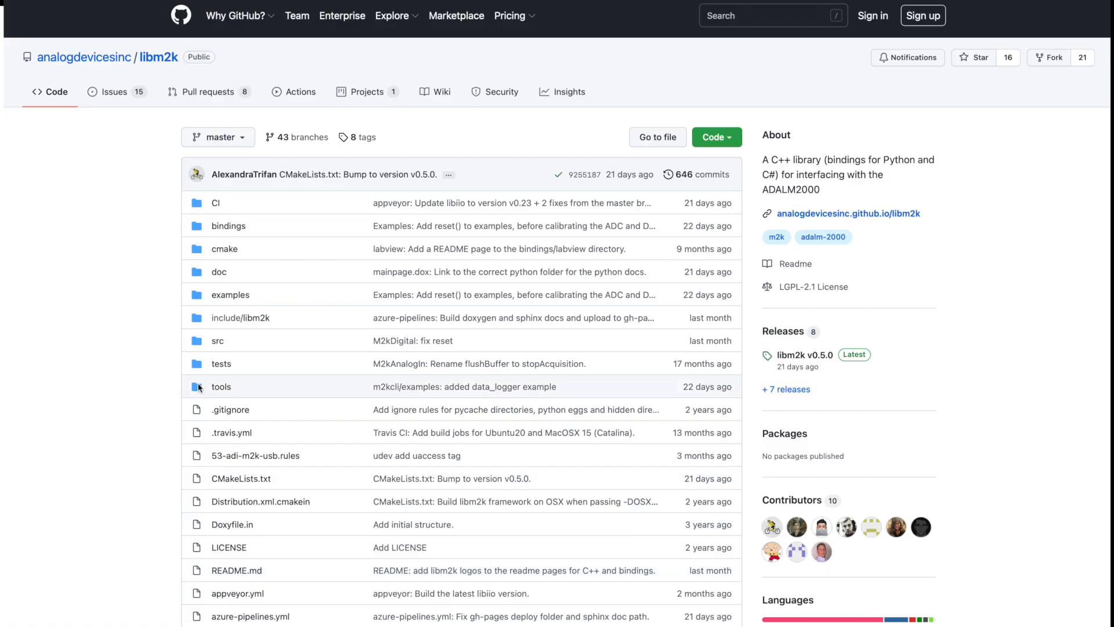
# Navigate the libm2k repo through tools/m2kcli/examples to the data_logger.sh script.
pyautogui.click(220, 385)
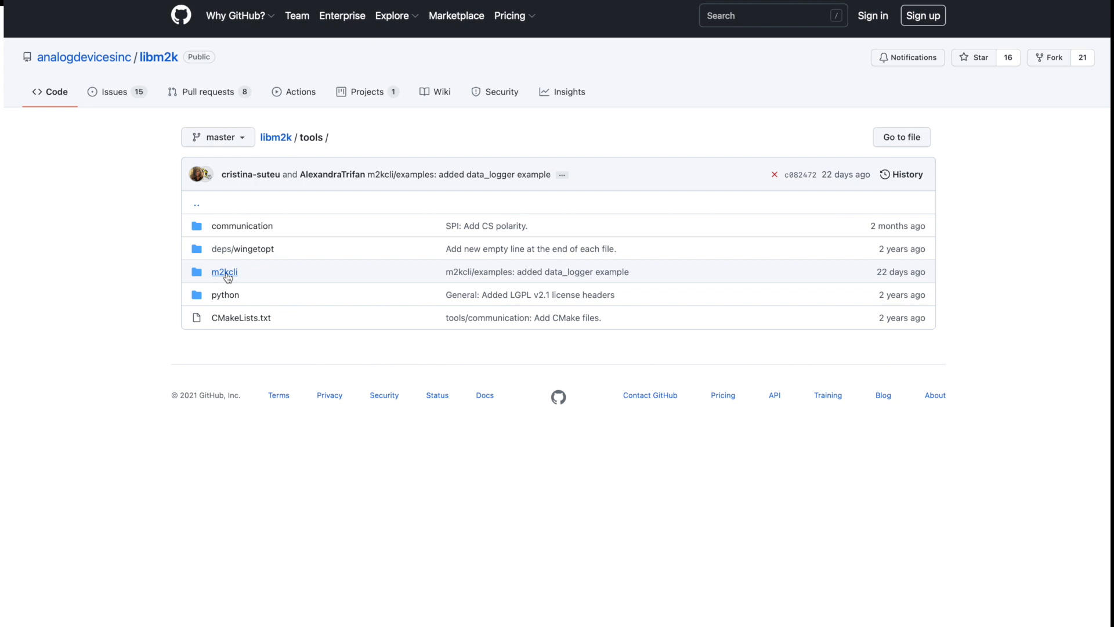
pyautogui.click(224, 271)
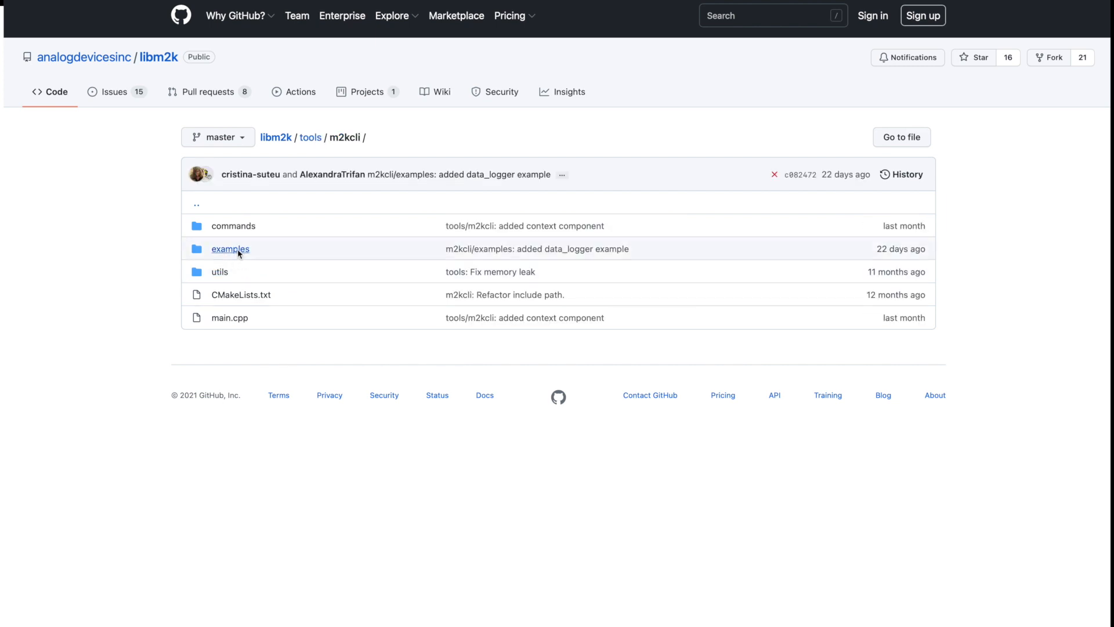
pyautogui.click(229, 249)
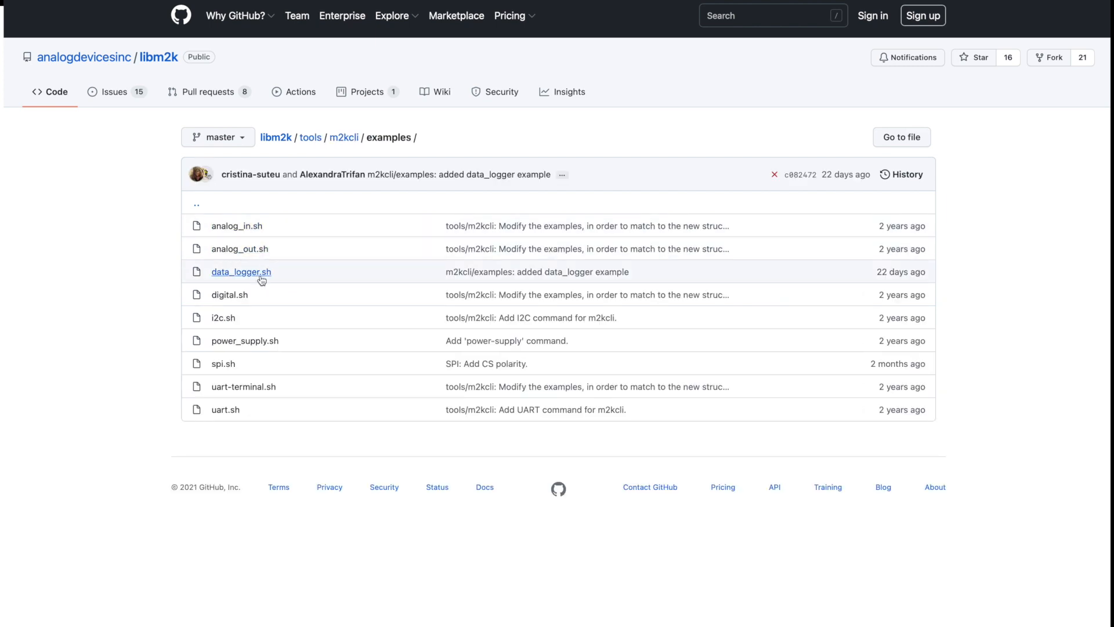
pyautogui.click(241, 271)
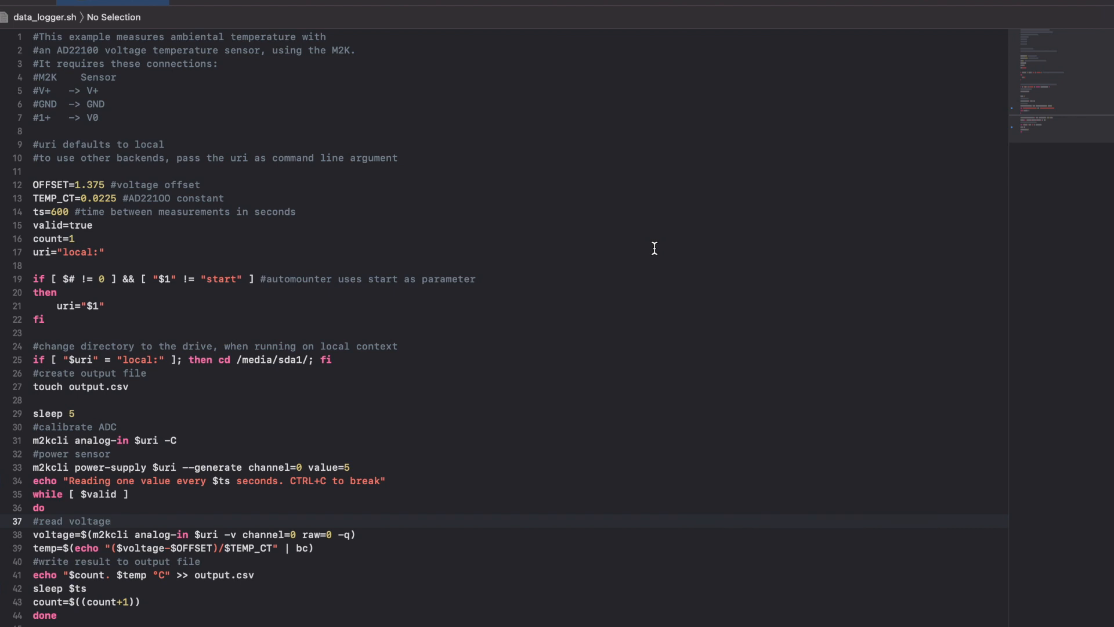
pyautogui.click(110, 521)
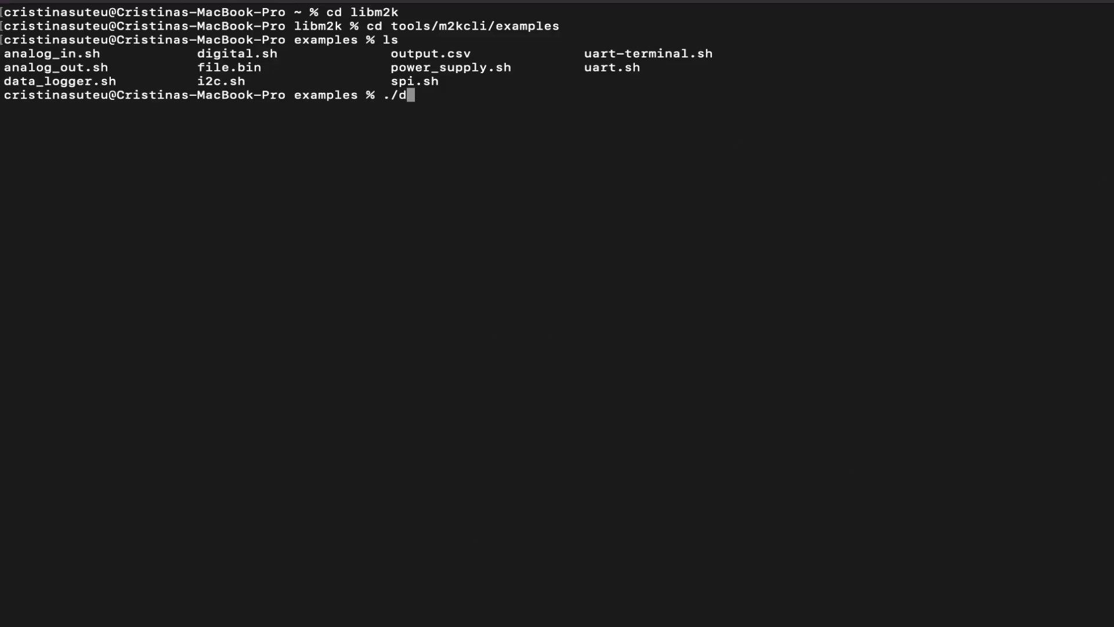
# Run ./data_logger.sh auto from the m2kcli examples folder.
pyautogui.write('ata')
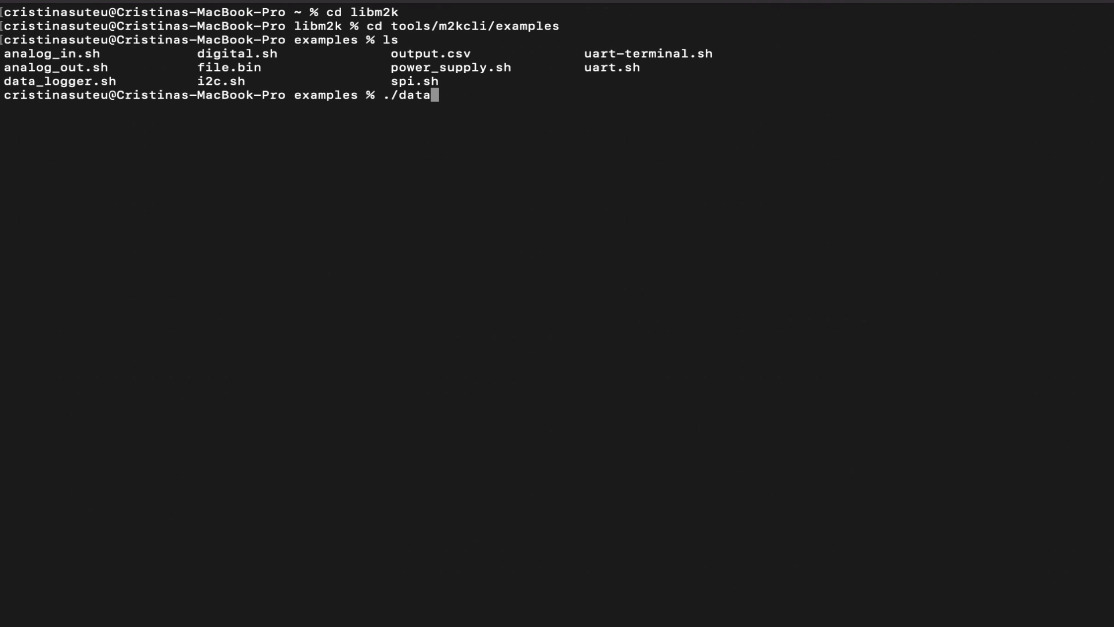
pyautogui.write('_logger.sh')
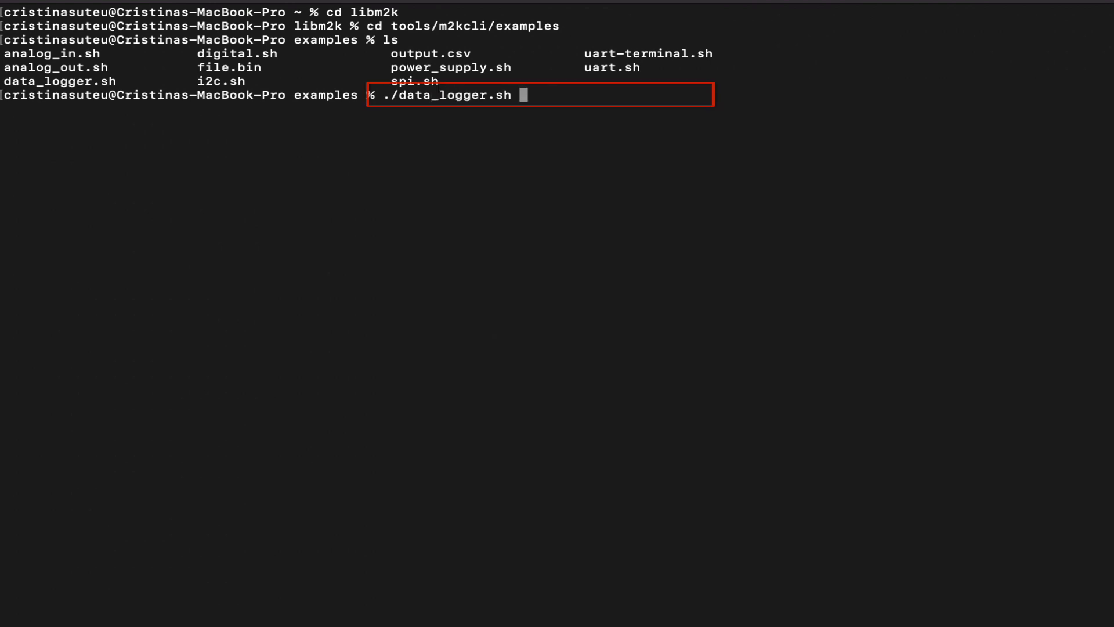
pyautogui.write('auto')
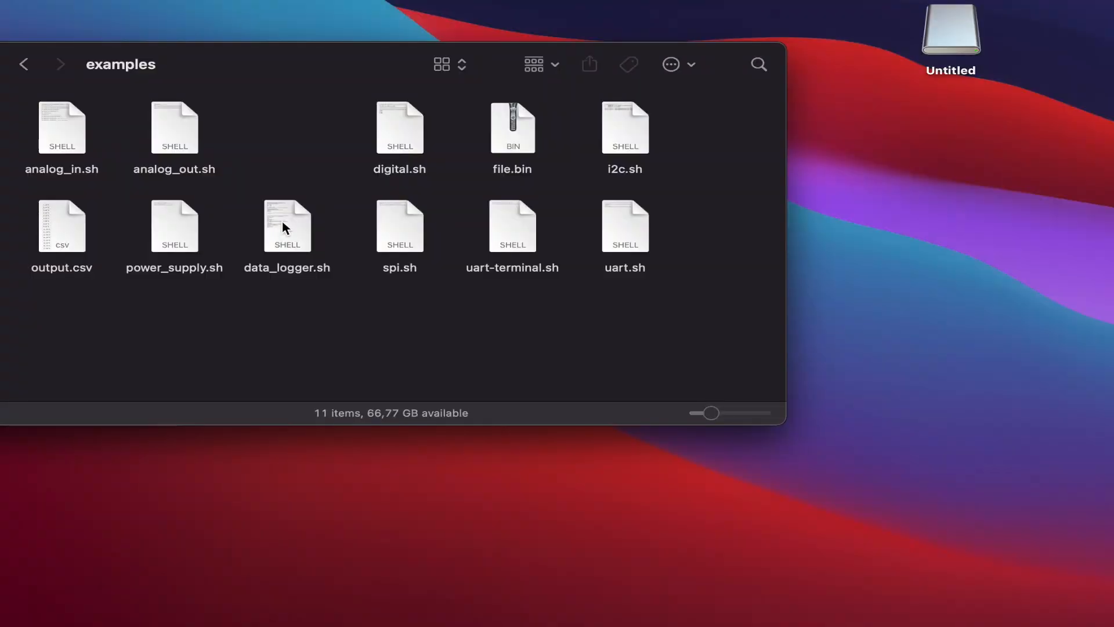
# Open the empty Untitled USB drive from the desktop in Finder.
pyautogui.doubleClick(951, 33)
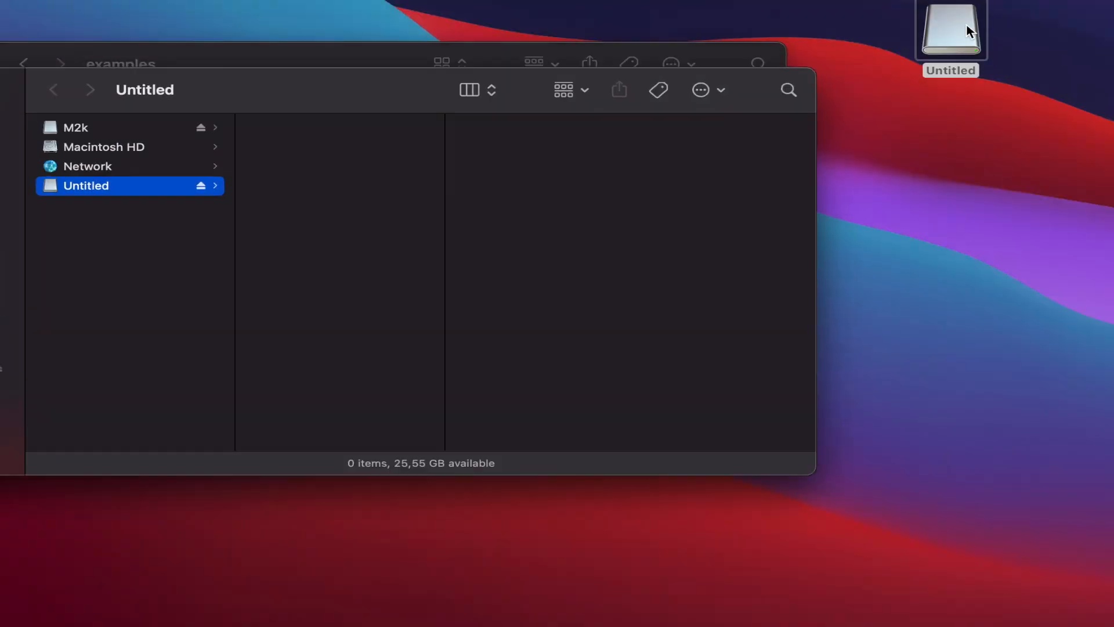